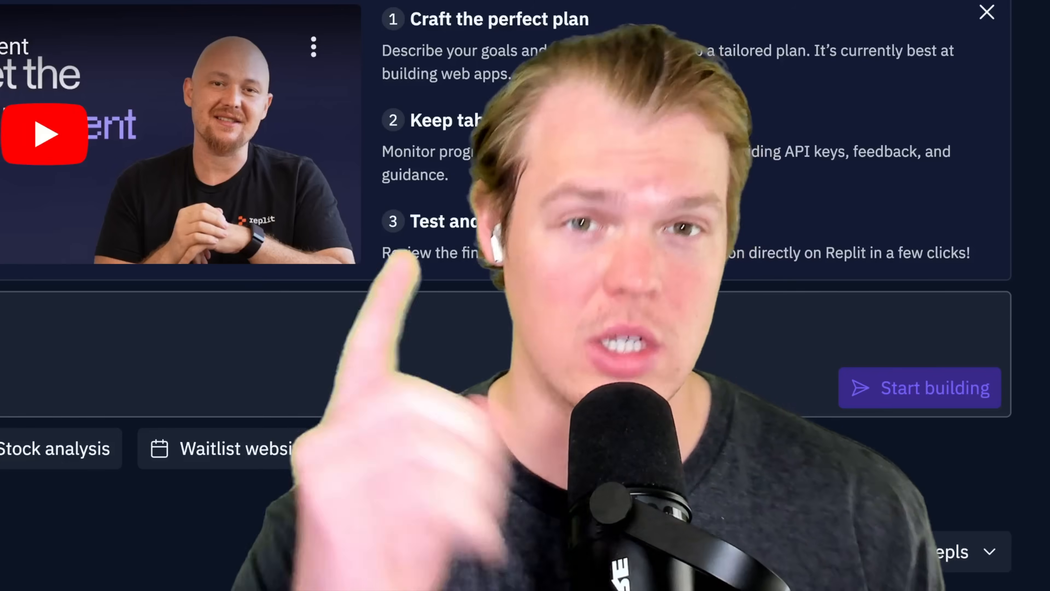
Dismiss the Agent intro panel and return to the Home page's empty app-description box
left_click(987, 12)
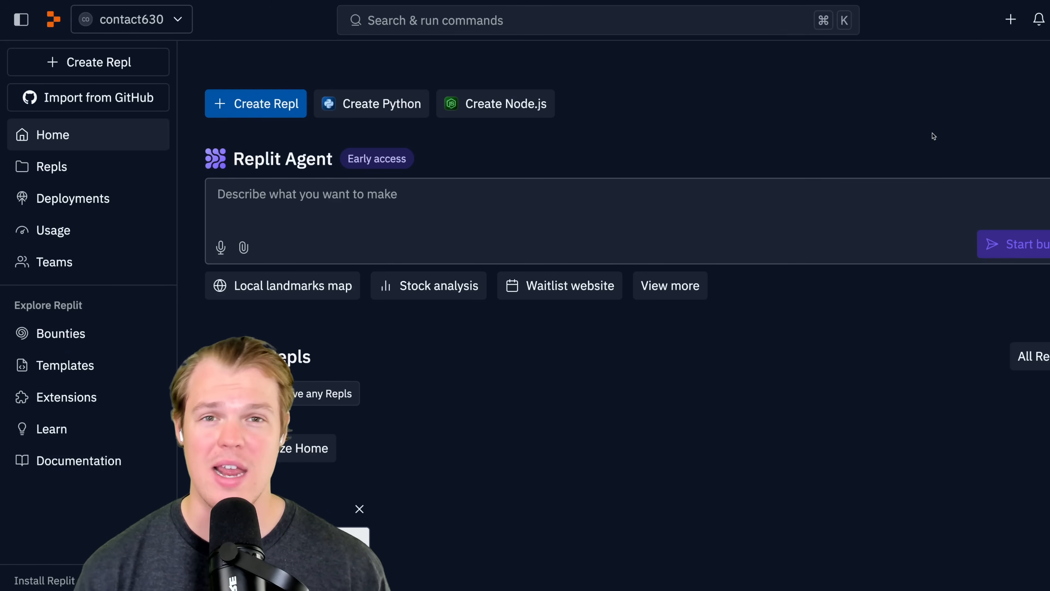
scroll("down", 3)
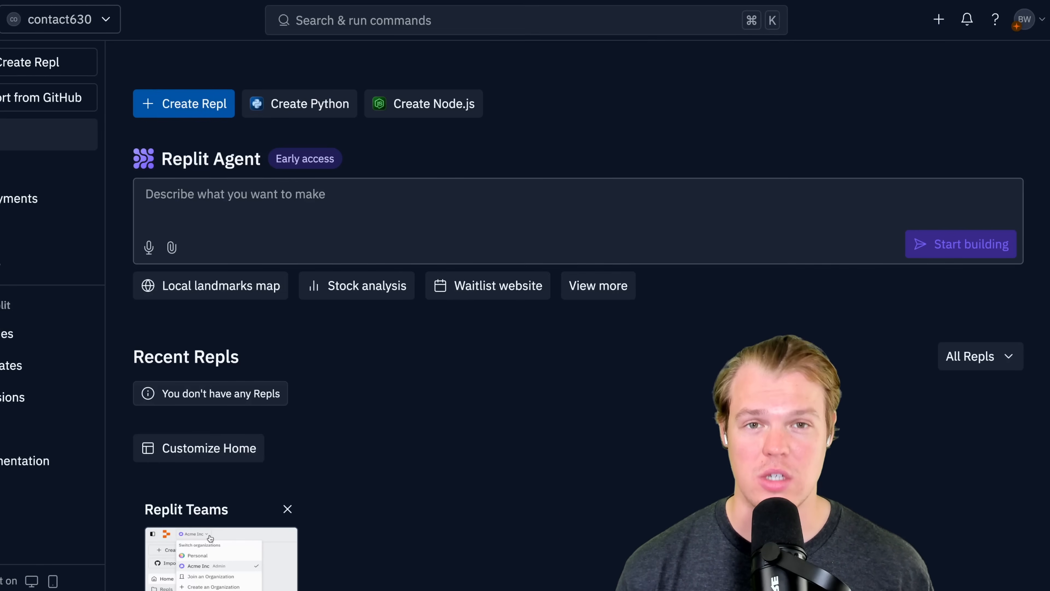
left_click(20, 19)
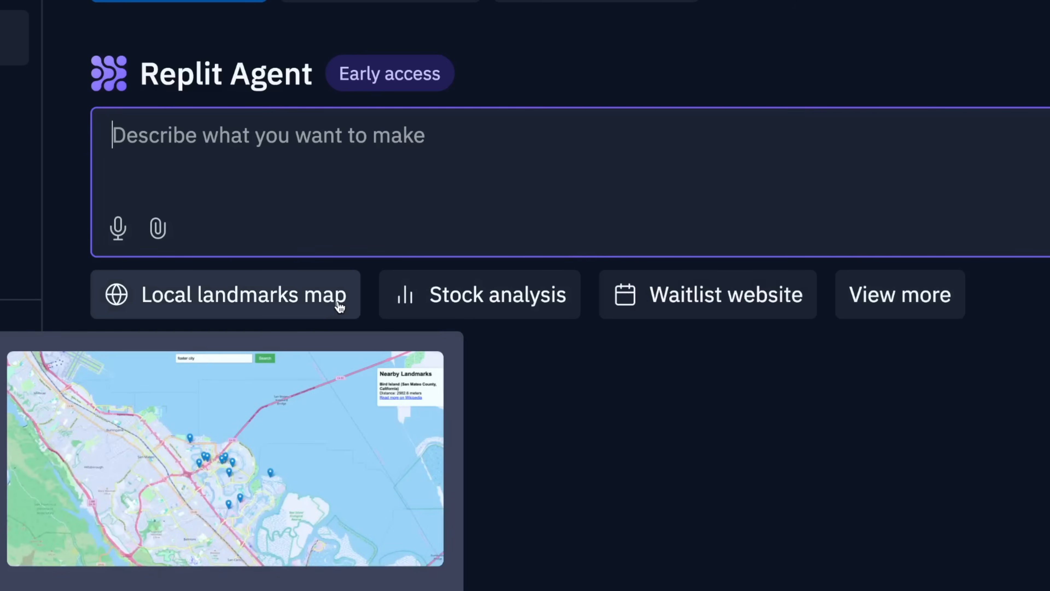
mouse_move(720, 318)
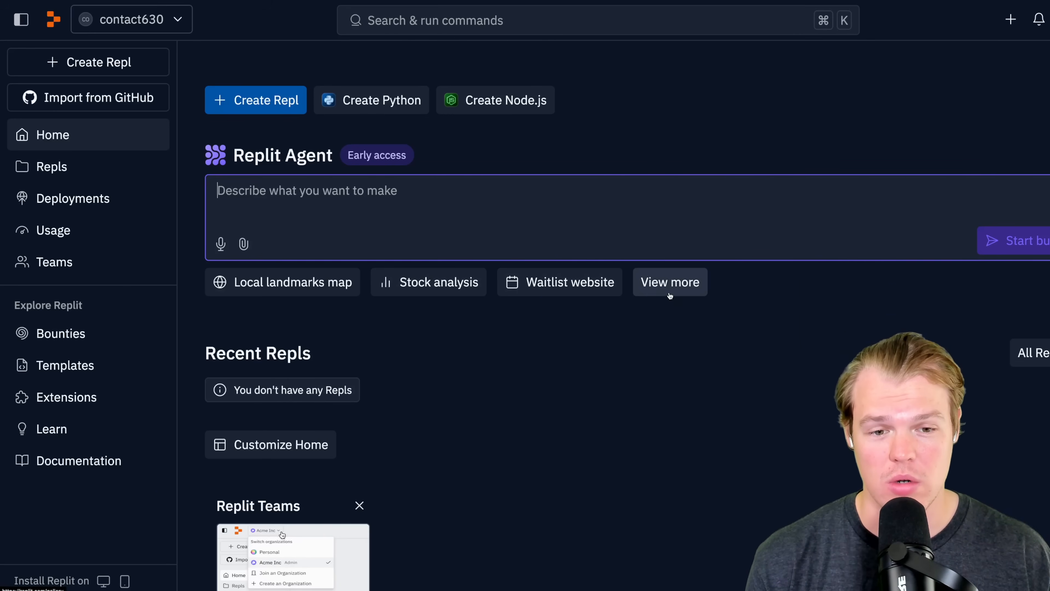
Browse the full prompt gallery down to the Link in bio example
left_click(669, 282)
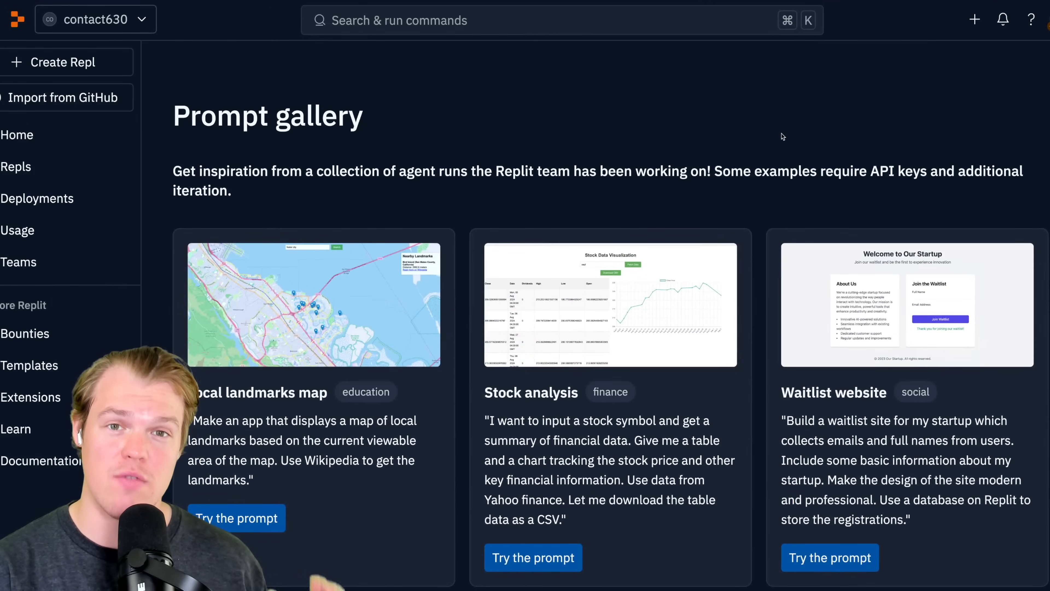
scroll("down", 3)
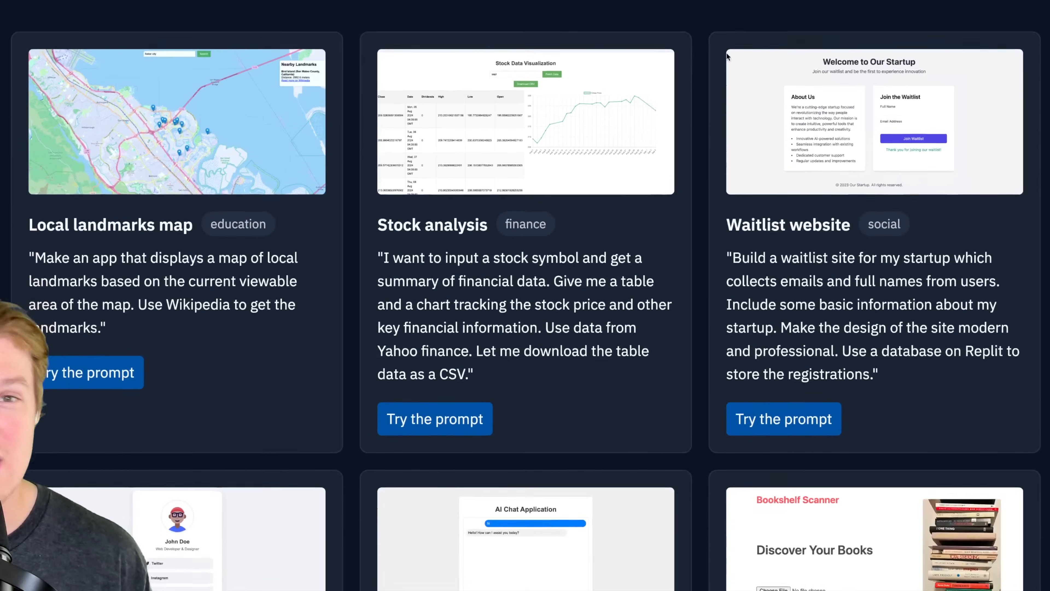
scroll("down", 3)
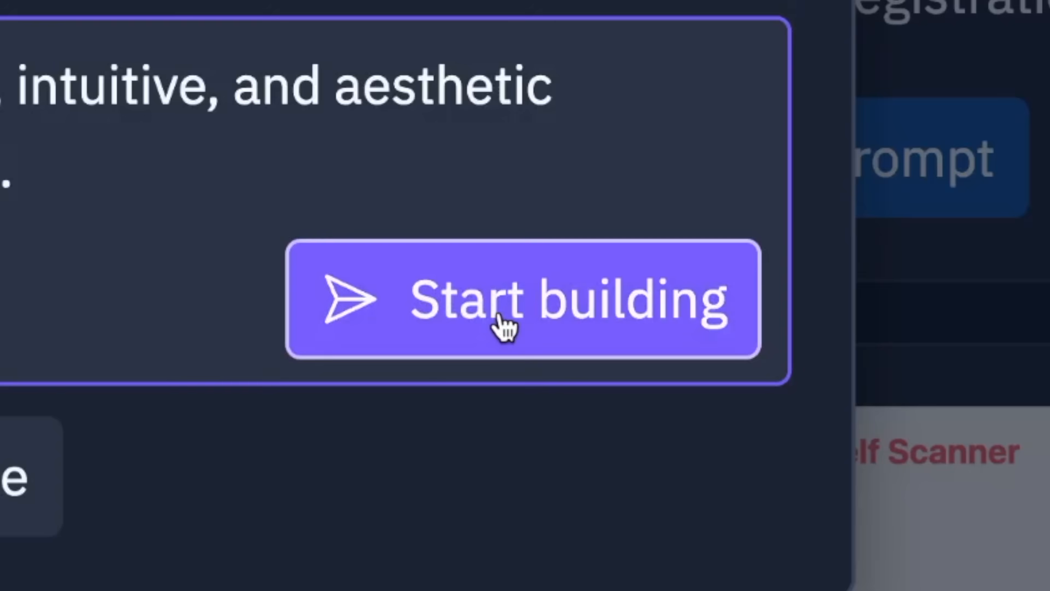
Submit the link-in-bio prompt and continue past the early-access notice so the agent drafts its plan
left_click(522, 300)
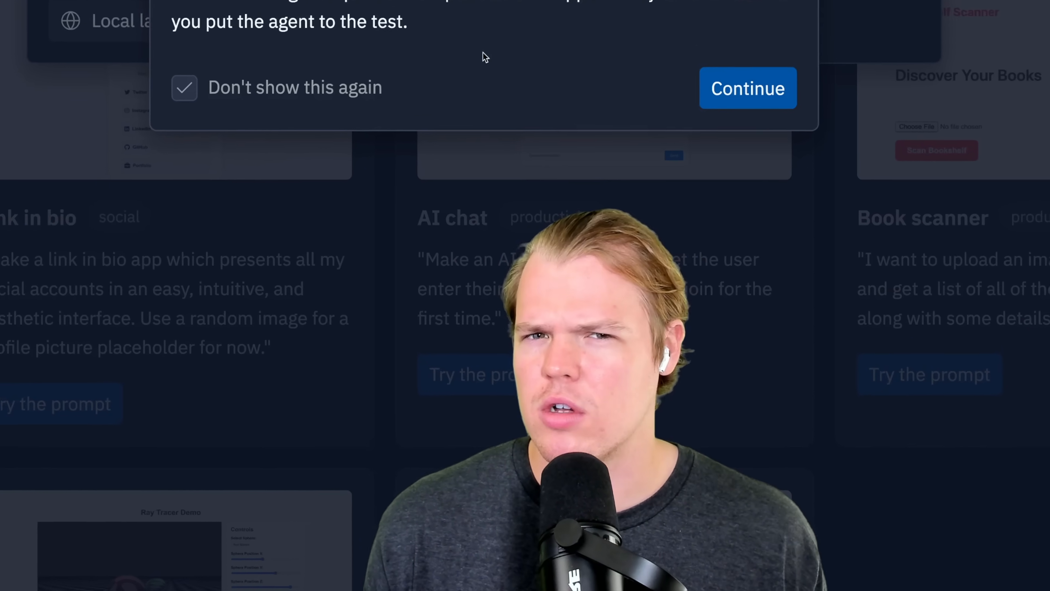
left_click(748, 87)
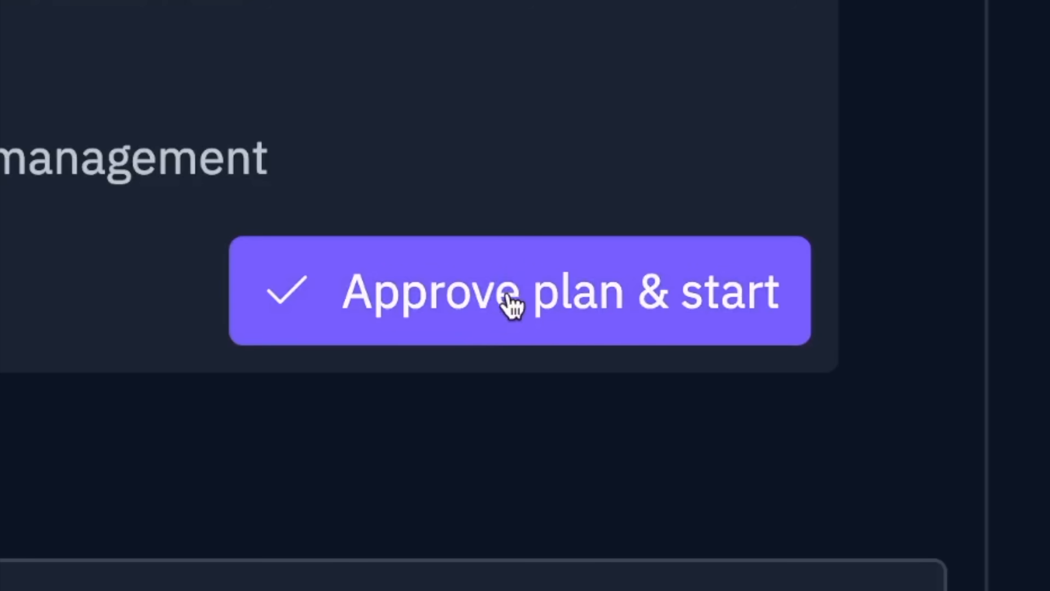
left_click(519, 291)
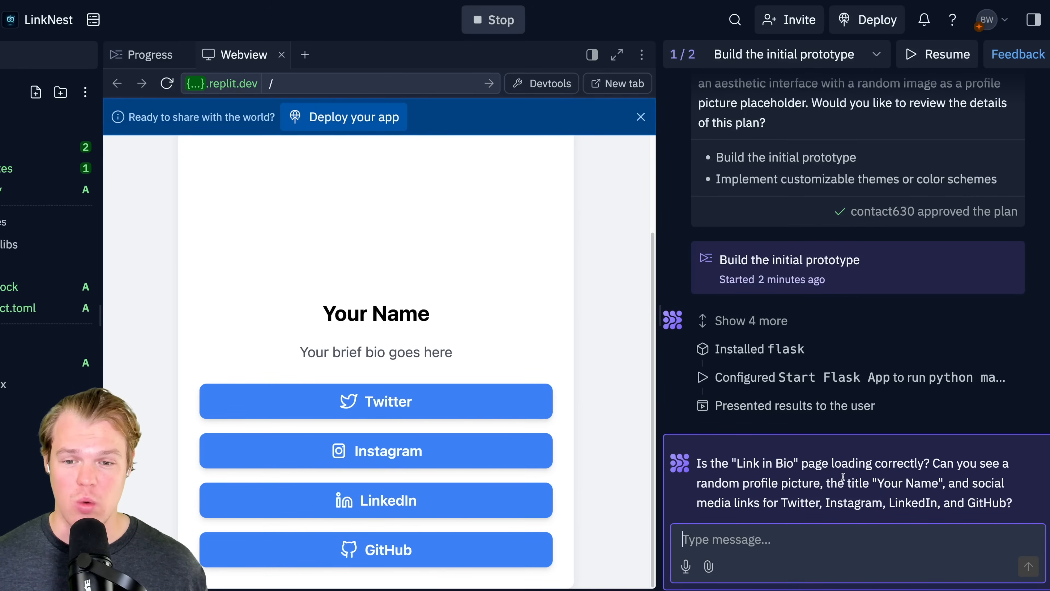
mouse_move(605, 372)
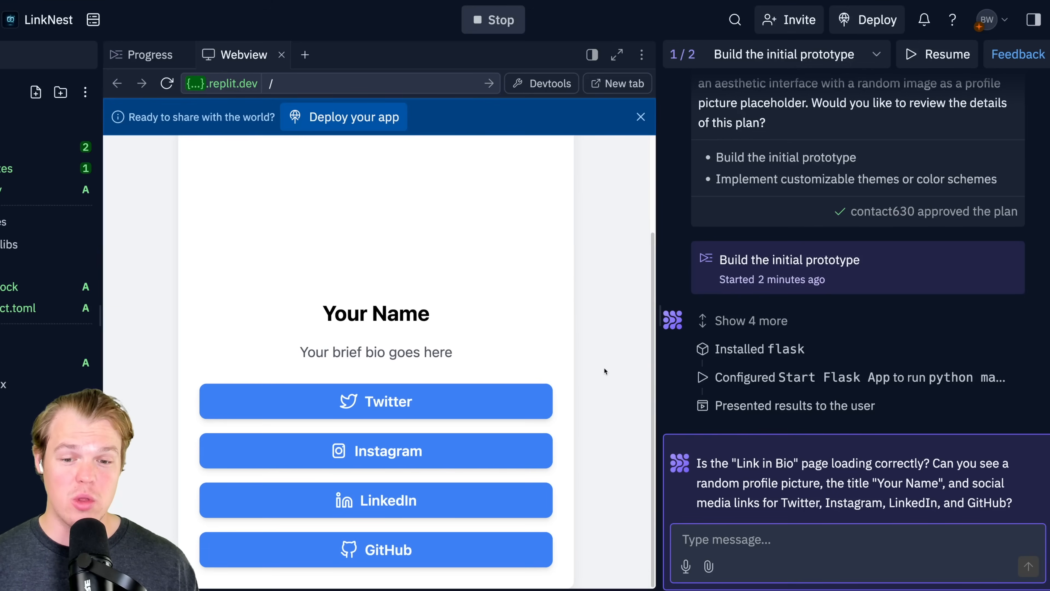
mouse_move(435, 310)
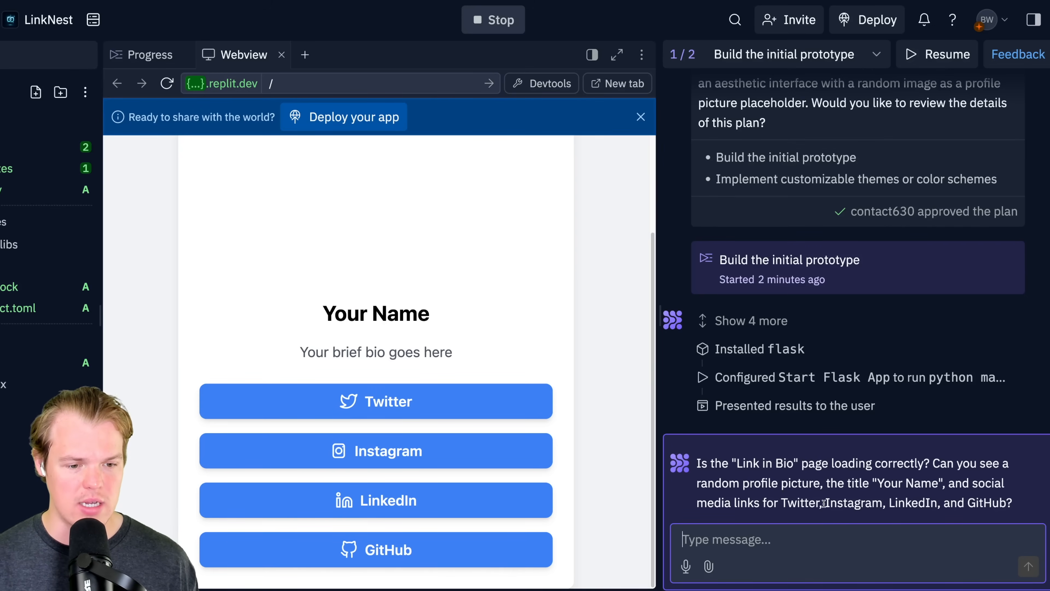
Send the agent feedback asking to replace the random profile picture with a loaded image
type("Everything looks good except the random profile picture, can we load in an image here and make it circle, also for your name but Corbin Brown and brief bio put subscribe.. maybe?")
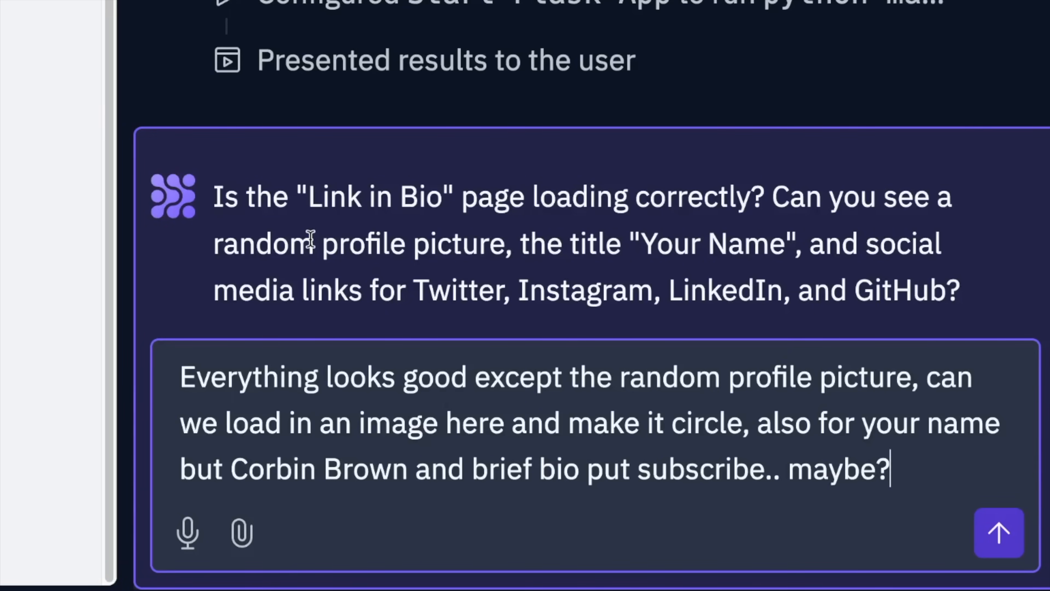
left_click(999, 532)
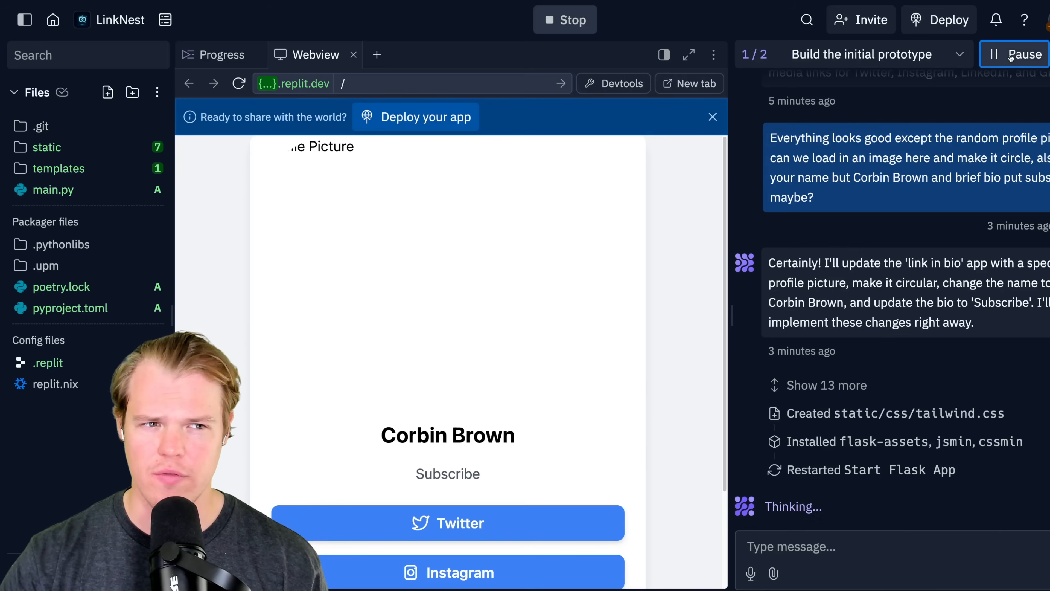
Pause the agent's current work before sending a new message
left_click(1019, 55)
type("Use this as the profile image")
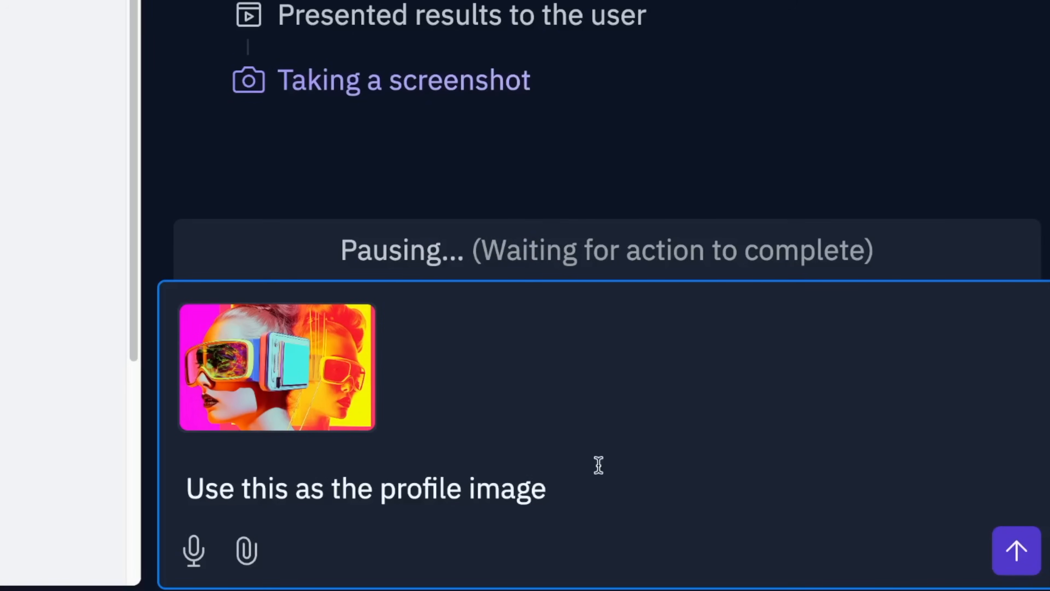
mouse_move(247, 551)
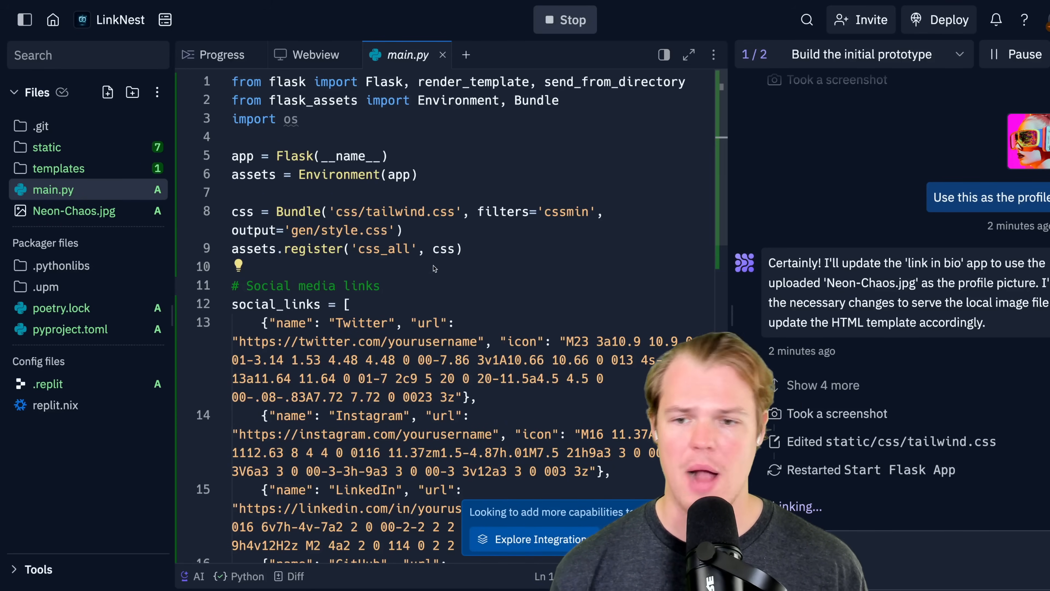
Select the uploaded Neon-Chaos.jpg and view the link page with it as the round profile picture
scroll("down", 3)
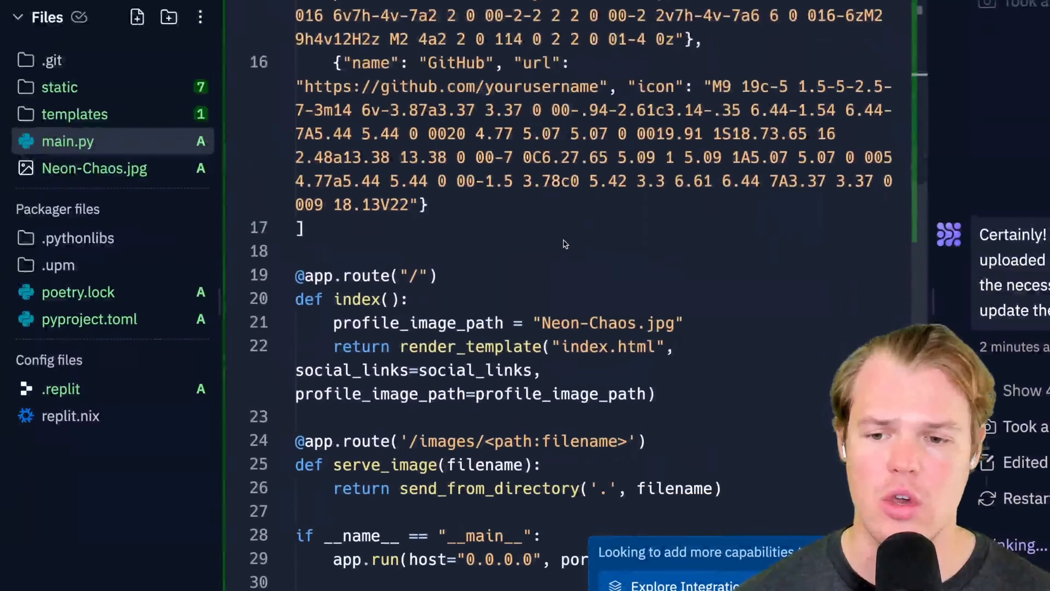
left_click(94, 168)
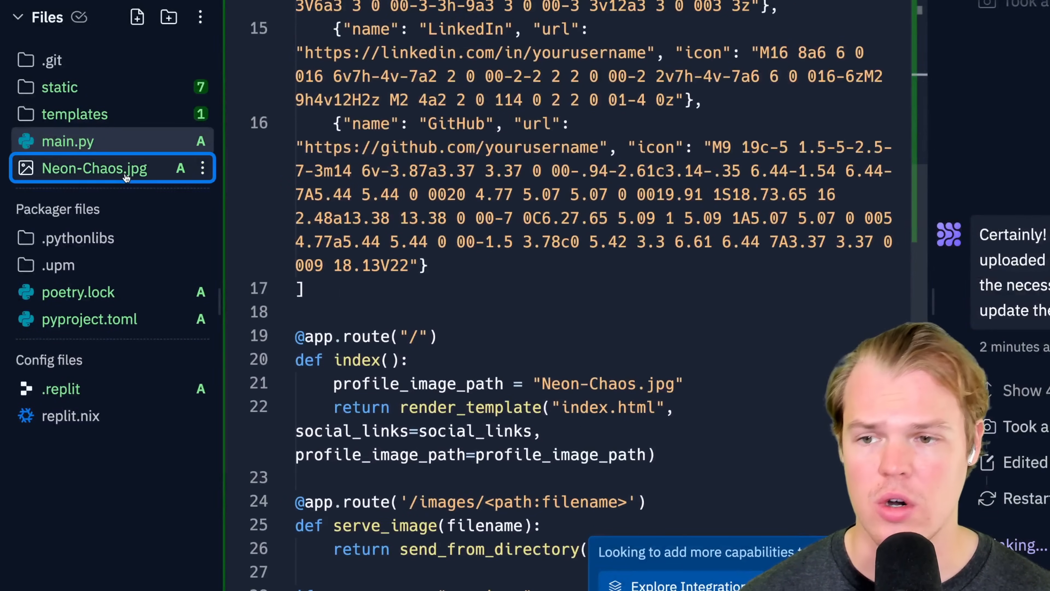
left_click(93, 168)
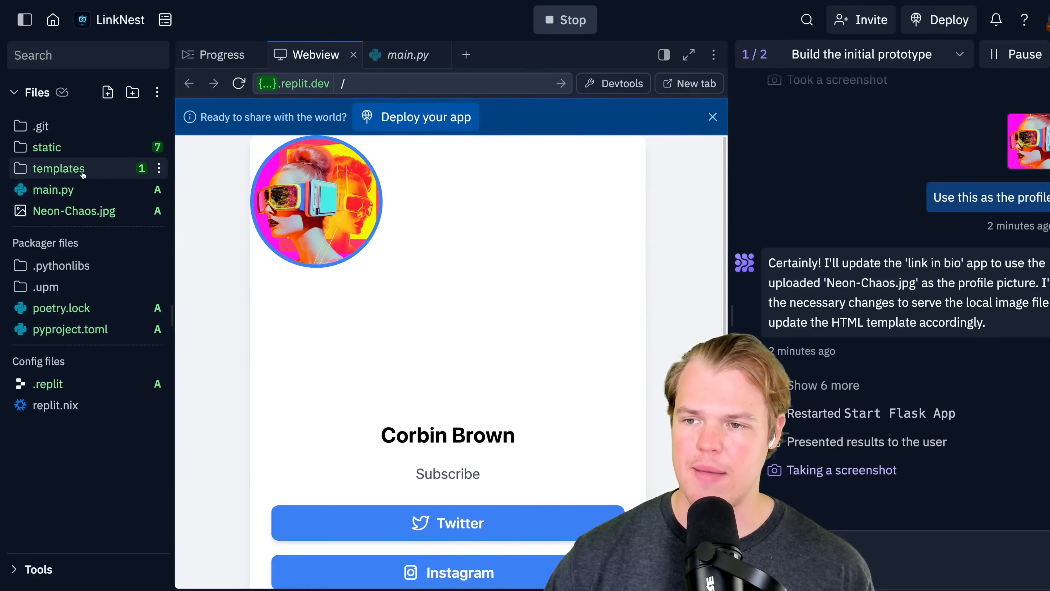
left_click(405, 54)
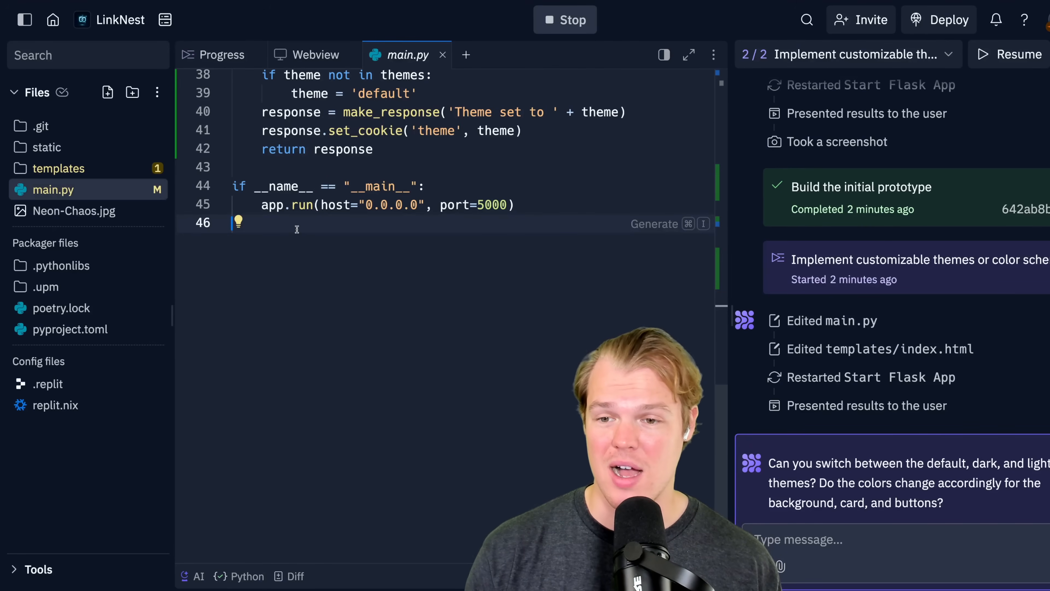
Enter 'sdd' while the agent finishes the theme-switching edits
type("sdd")
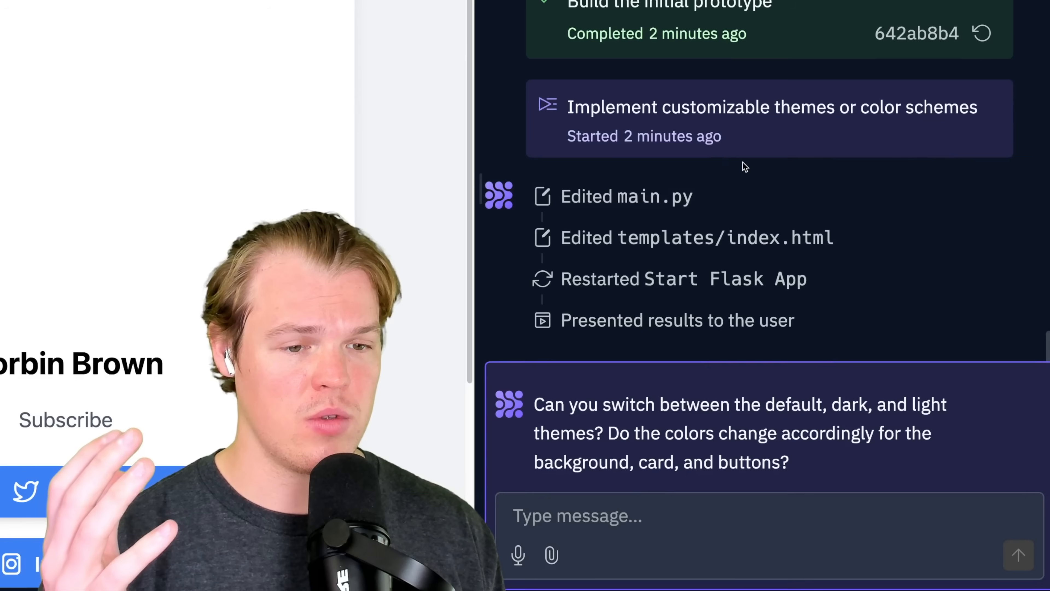
mouse_move(666, 249)
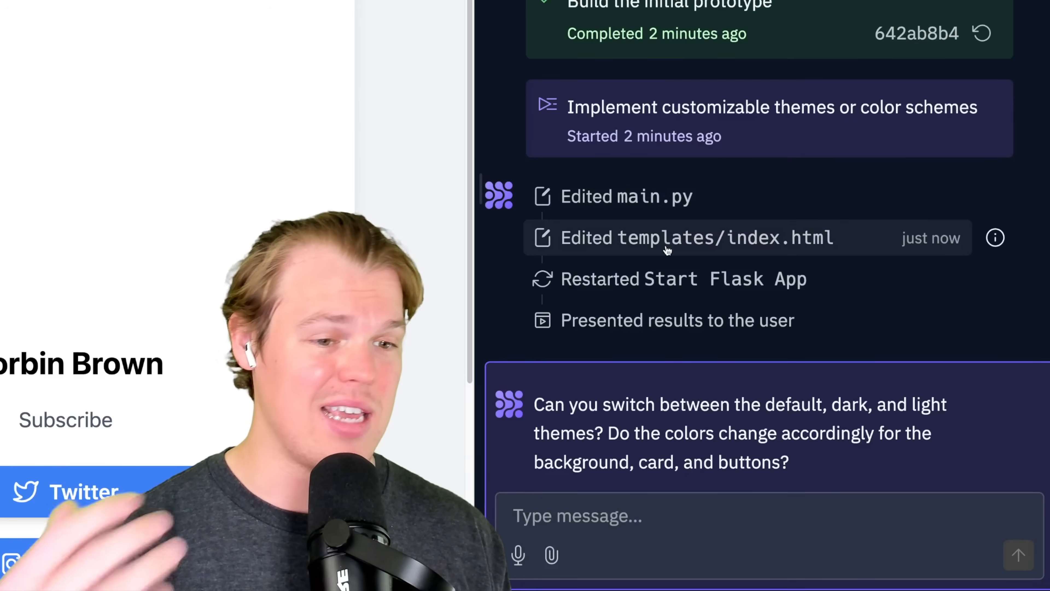
mouse_move(794, 159)
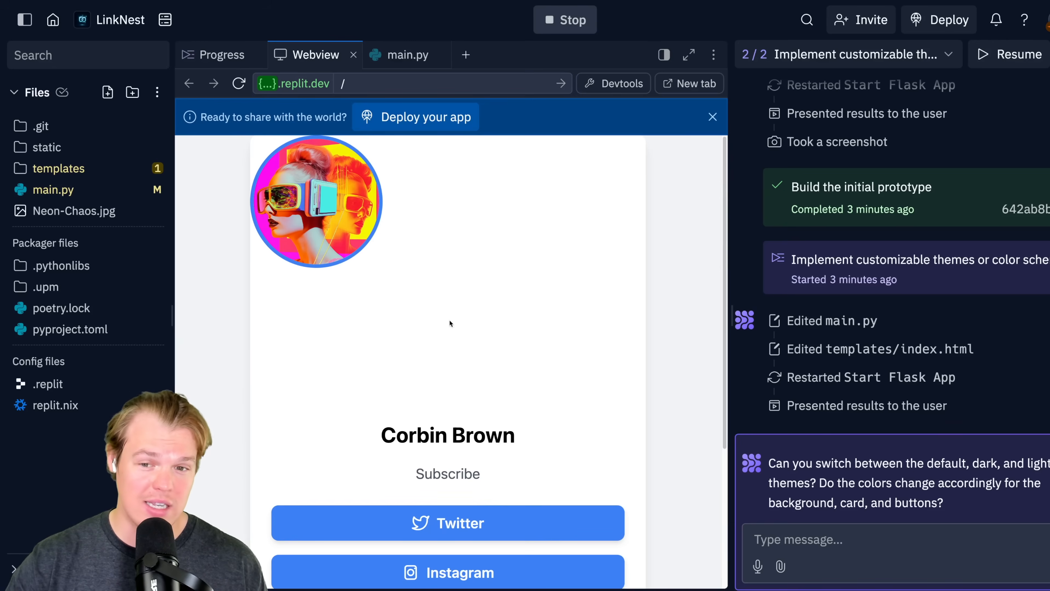
mouse_move(372, 270)
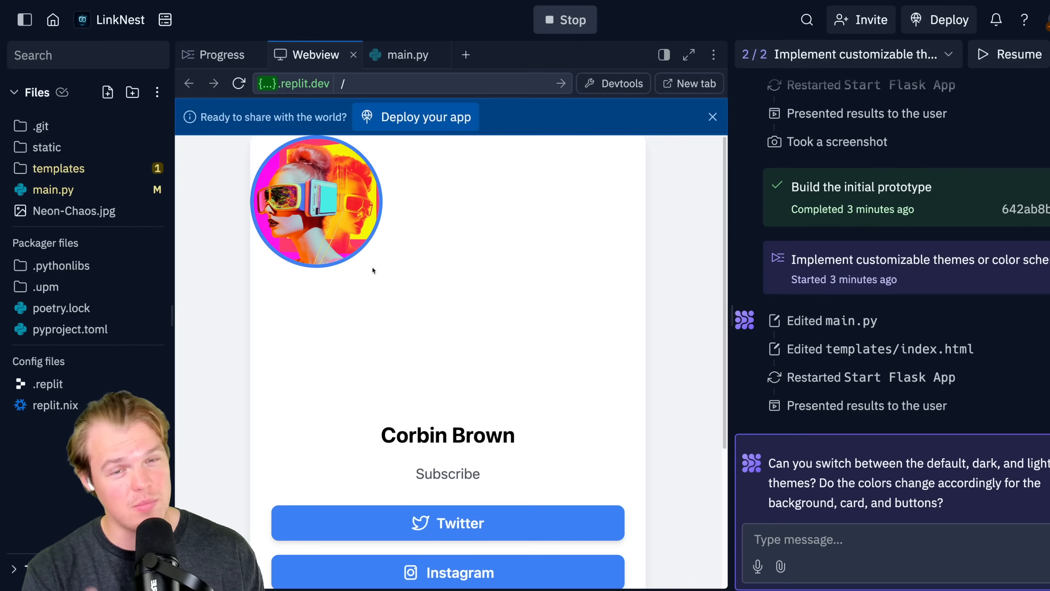
mouse_move(418, 340)
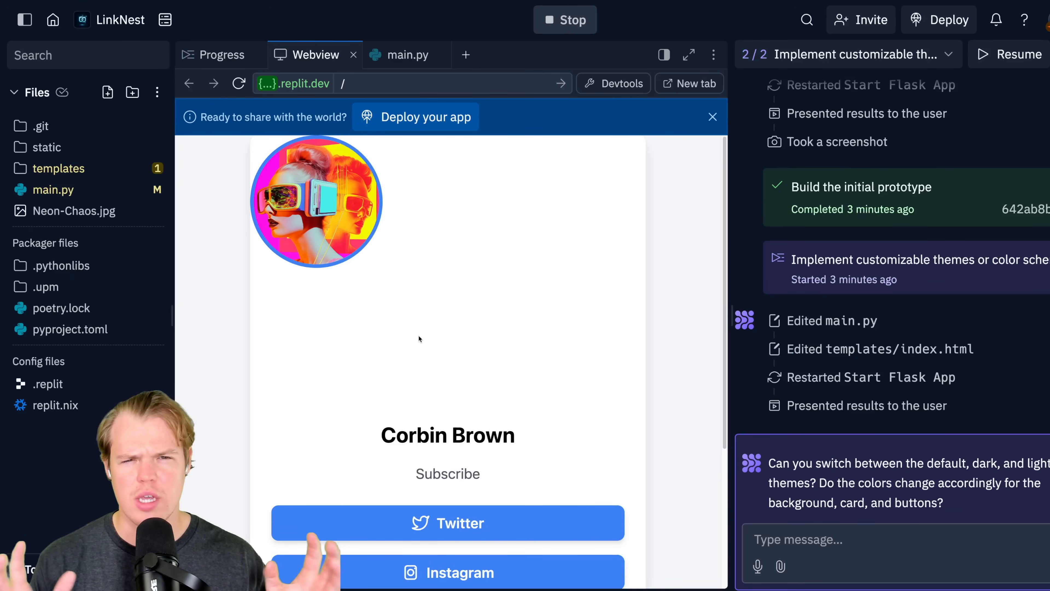
Switch the previewed link page to the Dark theme and return to the top of the main page
scroll("down", 3)
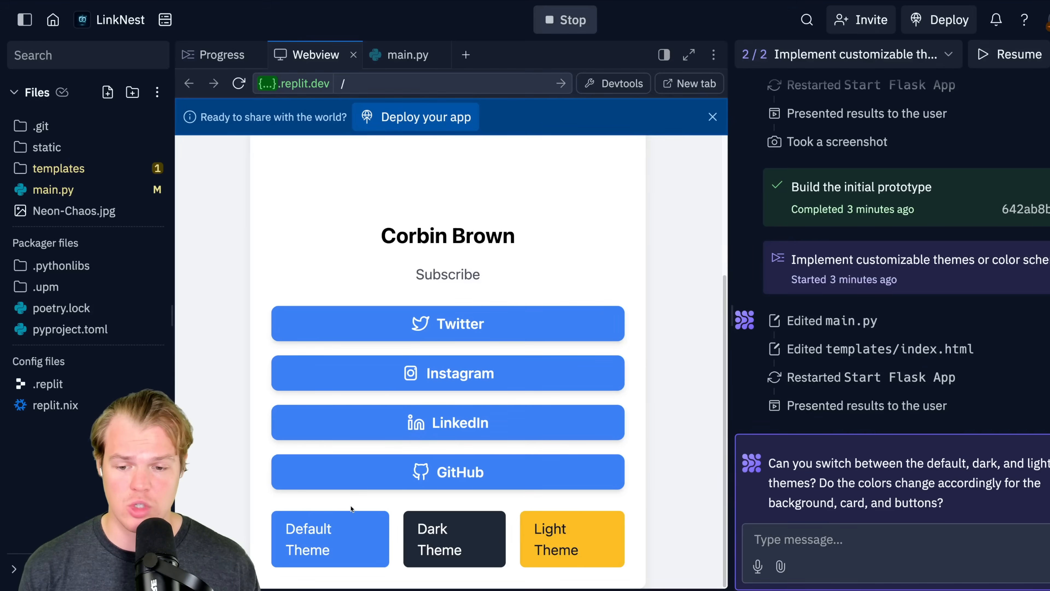
left_click(454, 539)
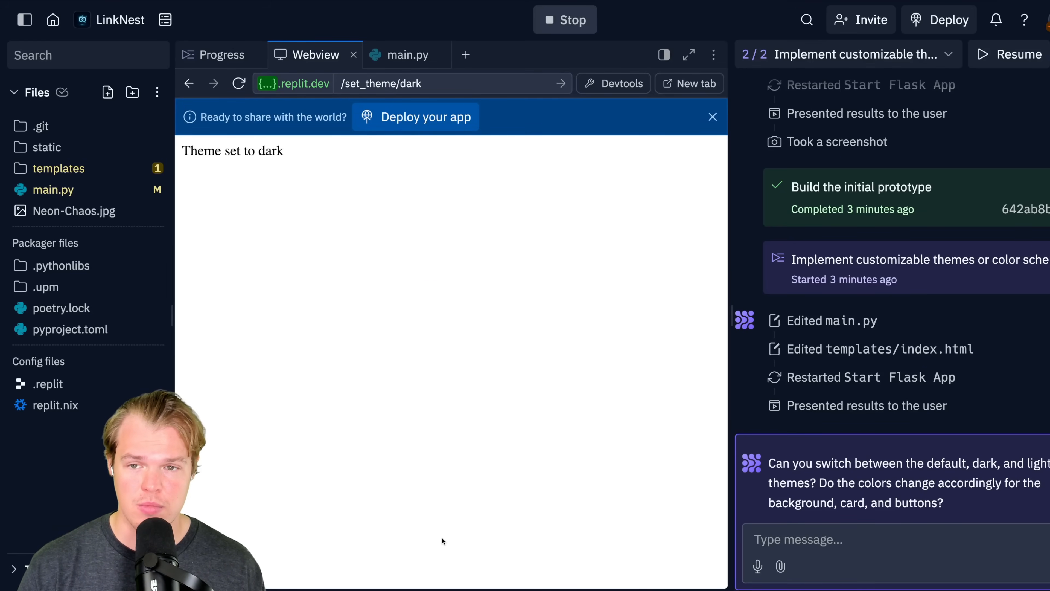
mouse_move(393, 212)
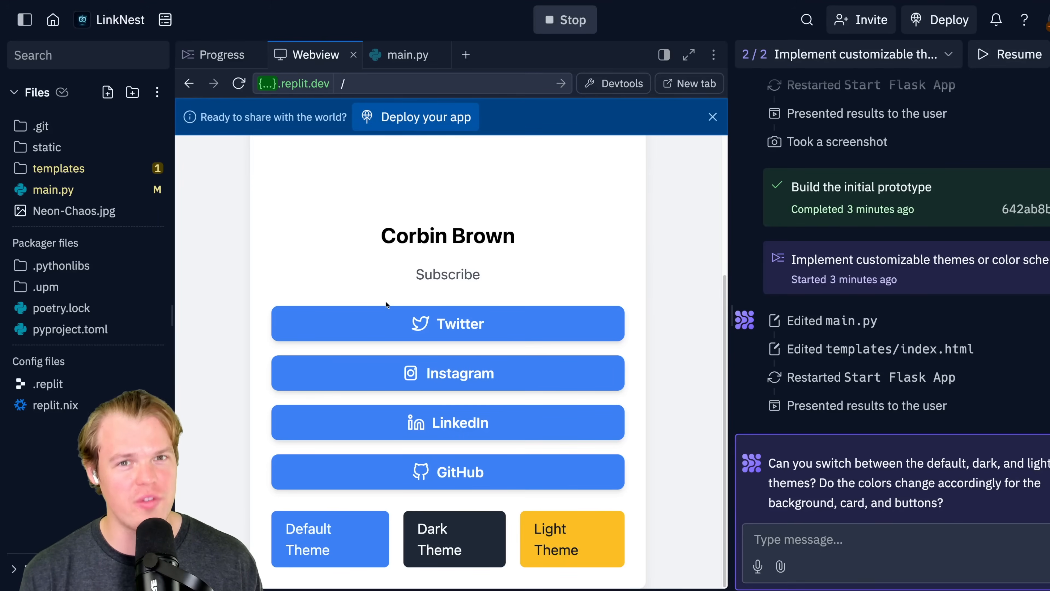
scroll("up", 3)
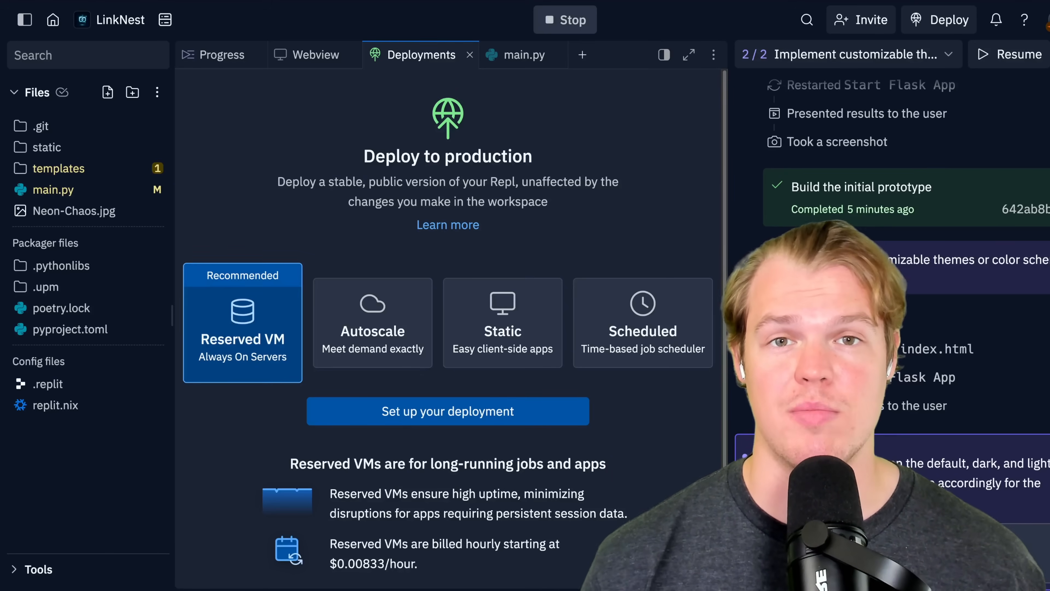
Return from the Deployments page to the live Webview preview of the link page
left_click(313, 54)
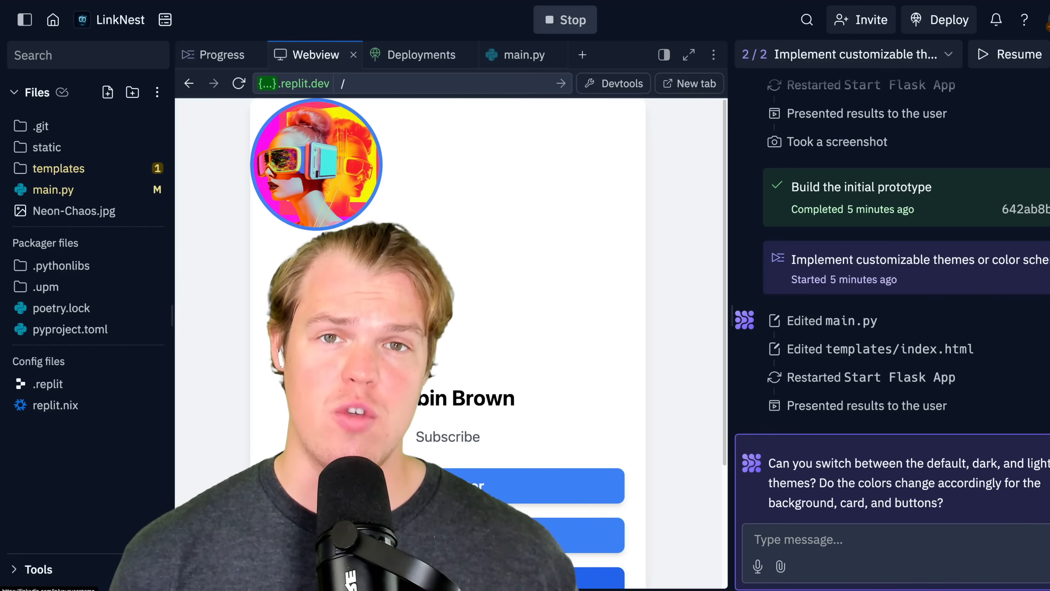